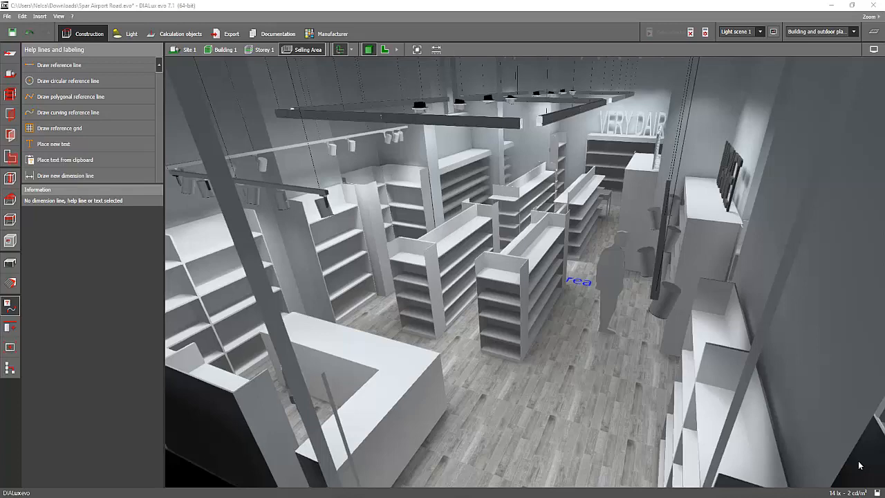
mouse_move(789, 441)
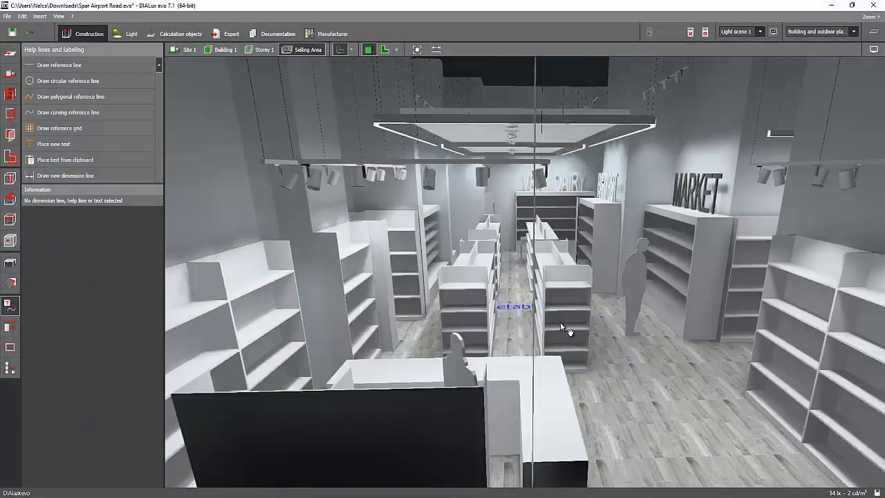
Orbit around the supermarket interior and move closer to the ceiling luminaires and shelves
left_click_drag(560, 327, 490, 327)
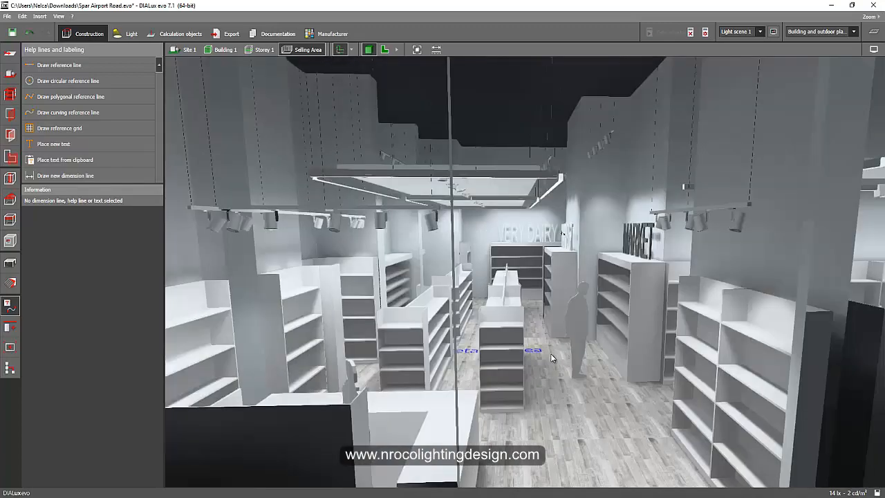
left_click_drag(551, 358, 548, 388)
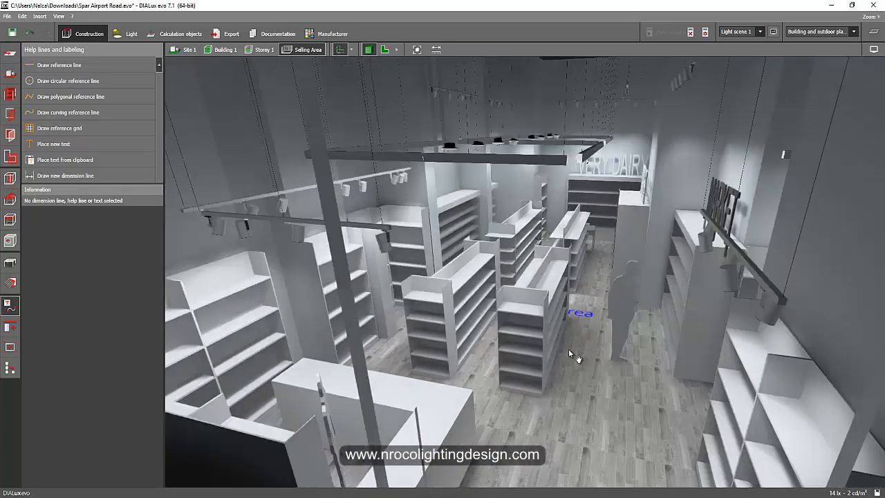
left_click_drag(574, 356, 602, 369)
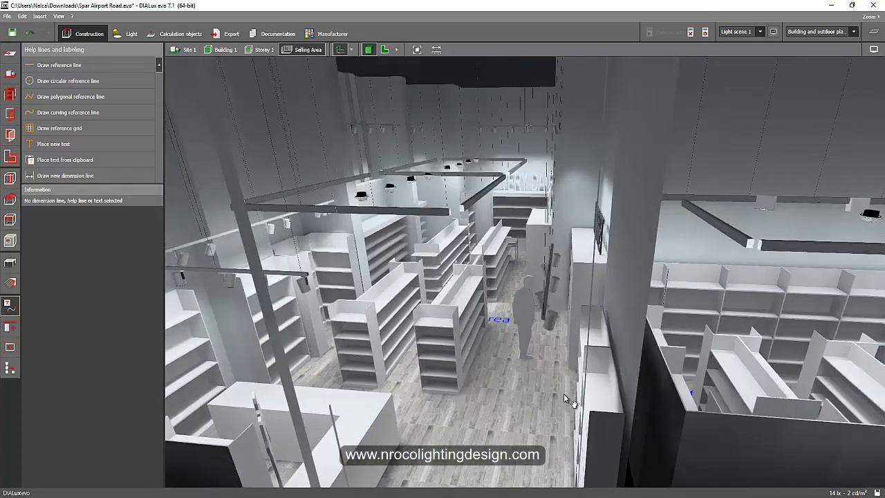
left_click_drag(566, 398, 541, 361)
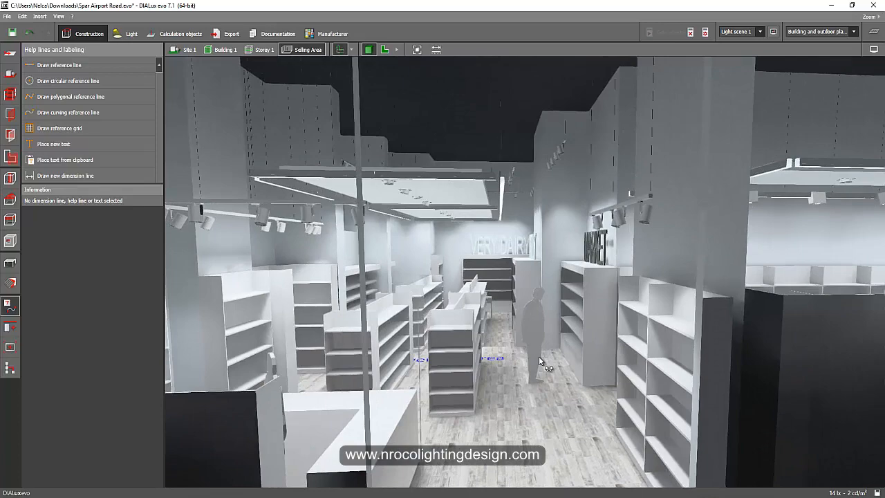
left_click_drag(539, 361, 528, 394)
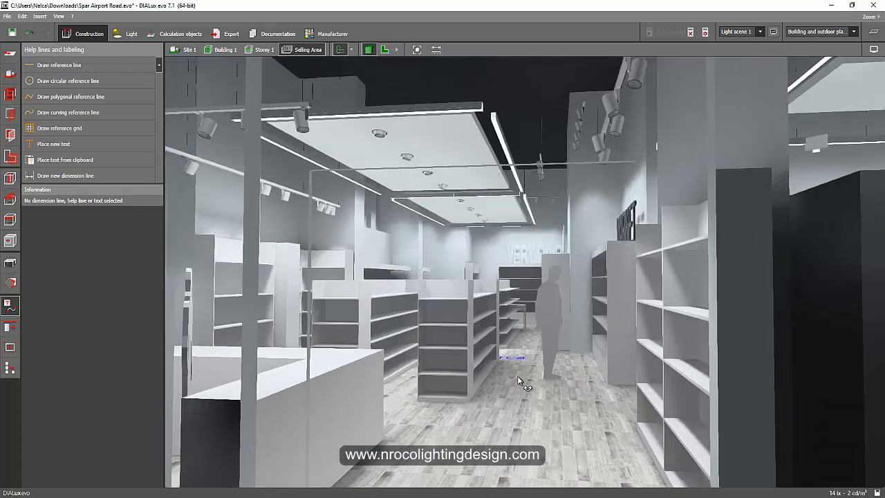
left_click_drag(518, 380, 813, 145)
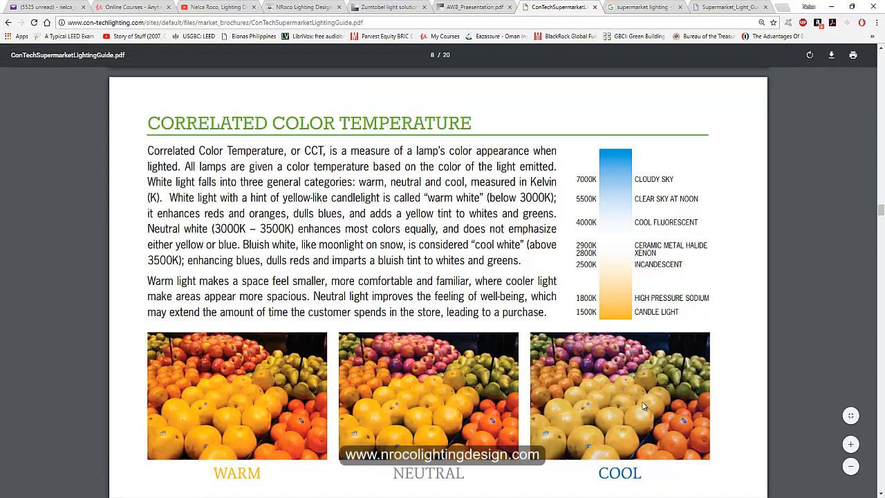
mouse_move(662, 409)
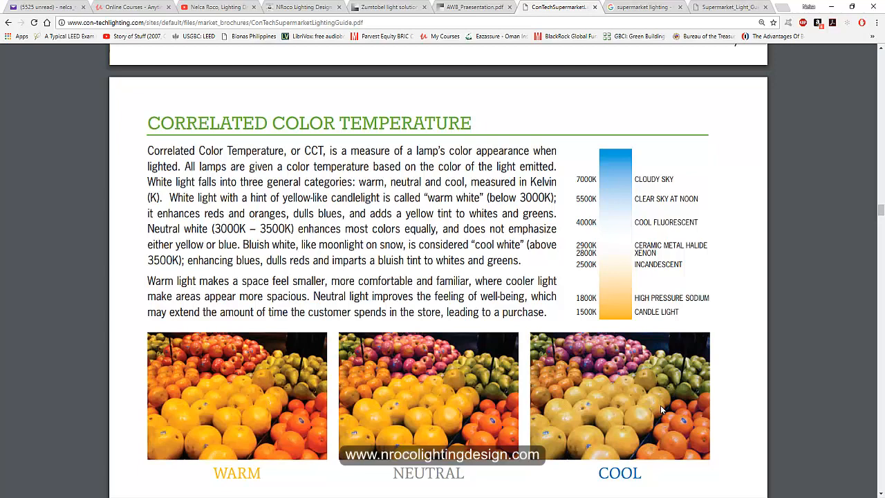
mouse_move(657, 408)
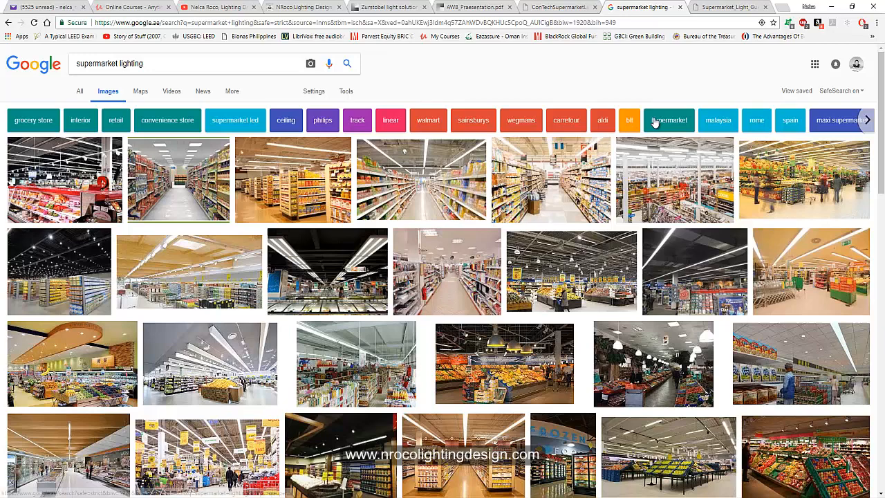
mouse_move(299, 302)
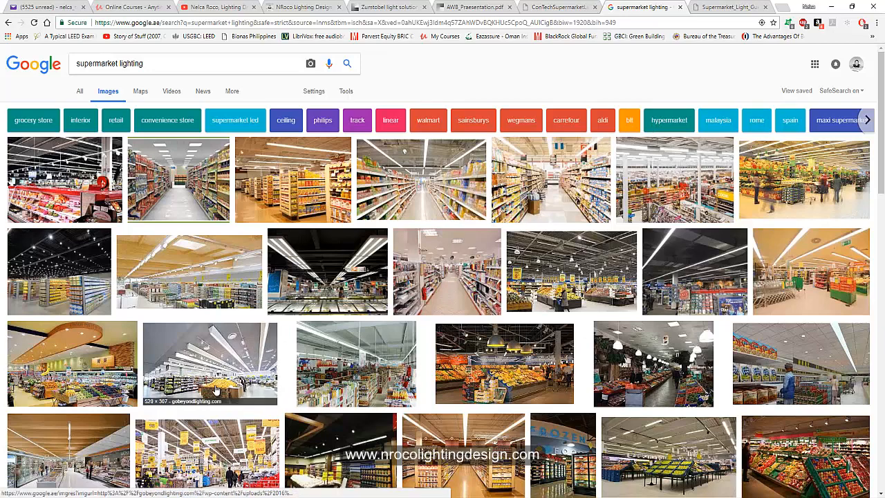
Scroll down to reveal more rows of supermarket lighting photos
scroll("down", 3)
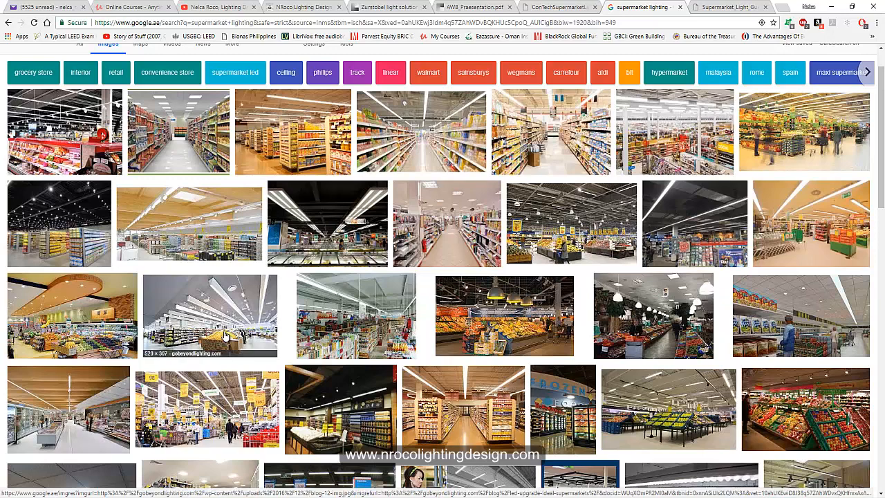
mouse_move(215, 317)
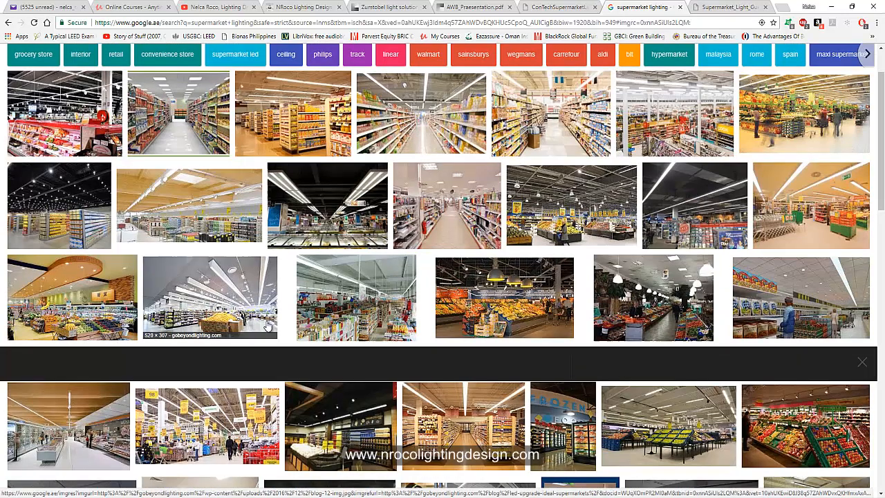
Switch to the Supermarket_Light_Guide_Nov17.pdf tab at its Bakery and Pastries page
left_click(734, 8)
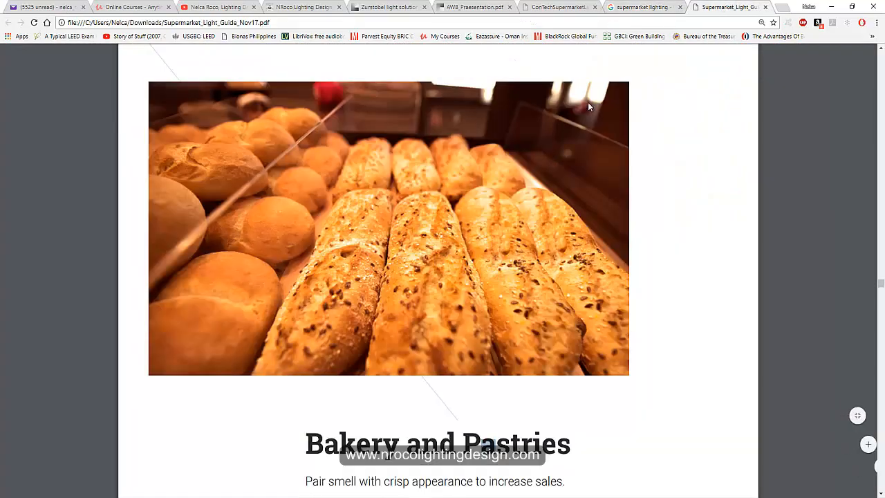
mouse_move(546, 286)
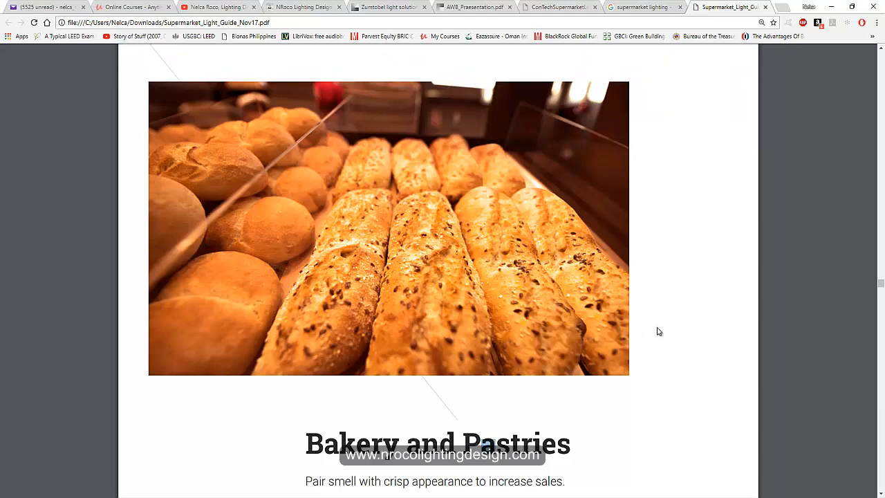
Return to the supermarket lighting image results, close the preview, and scroll through more photos
left_click(647, 7)
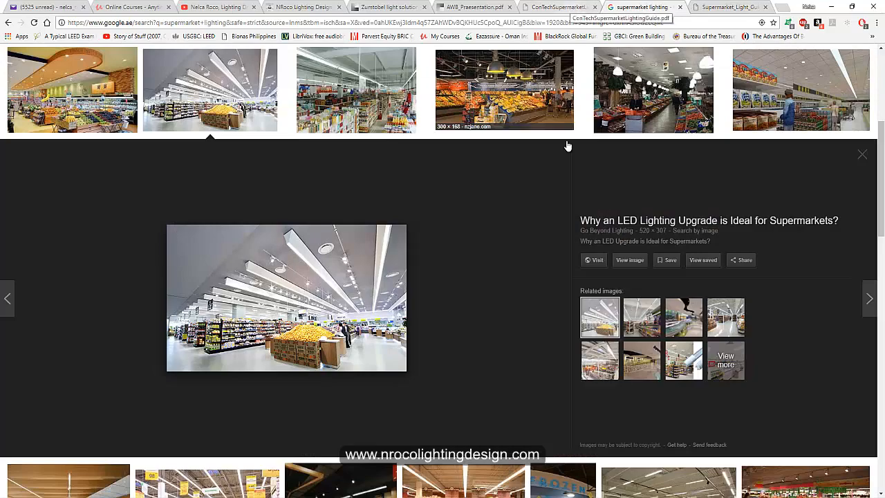
left_click(862, 153)
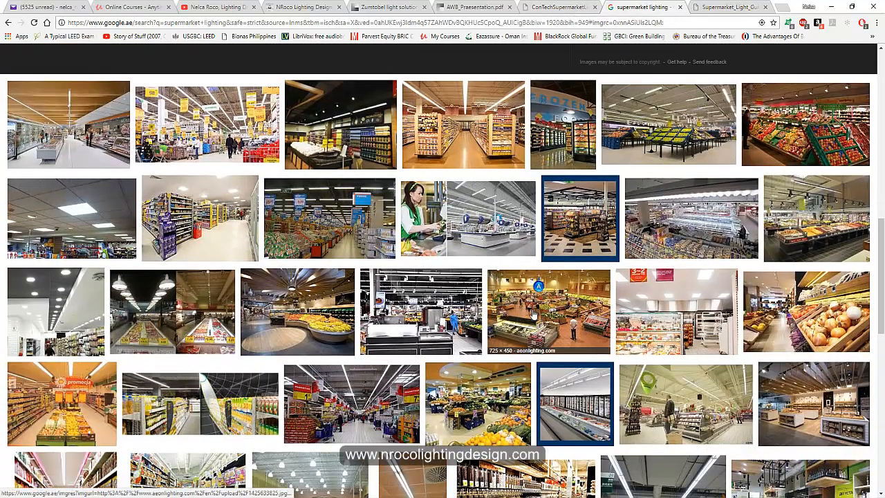
scroll("down", 3)
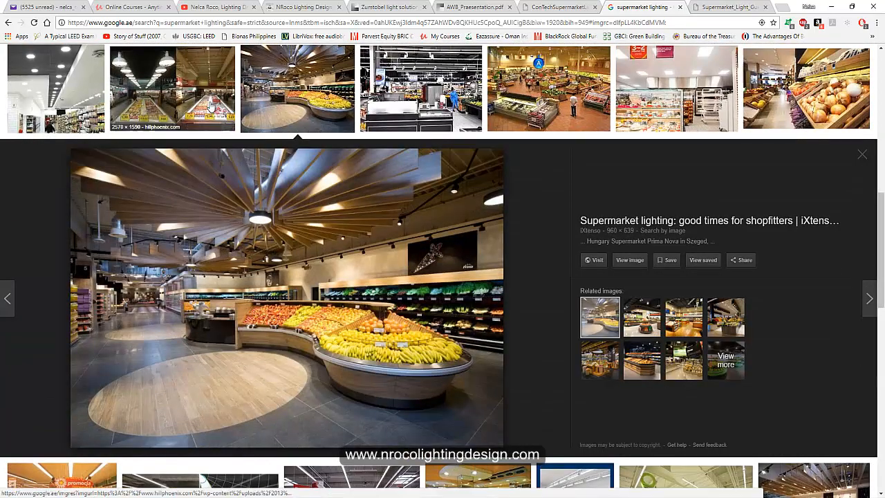
scroll("down", 3)
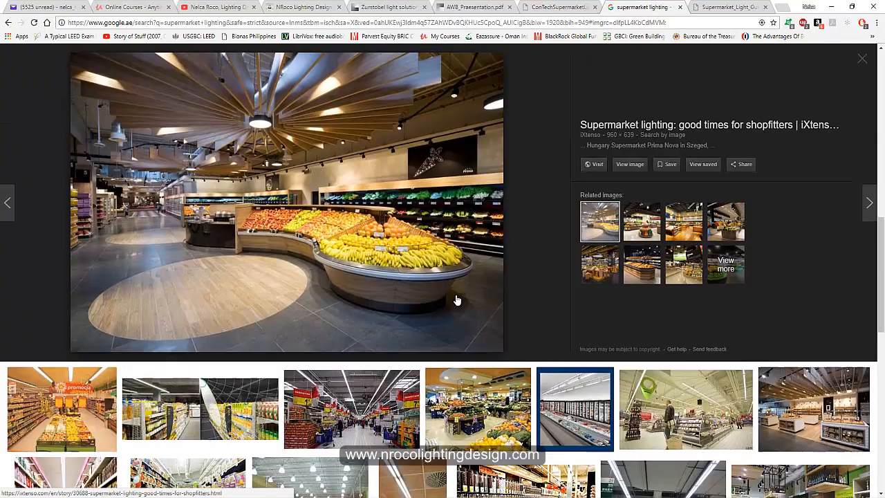
scroll("down", 3)
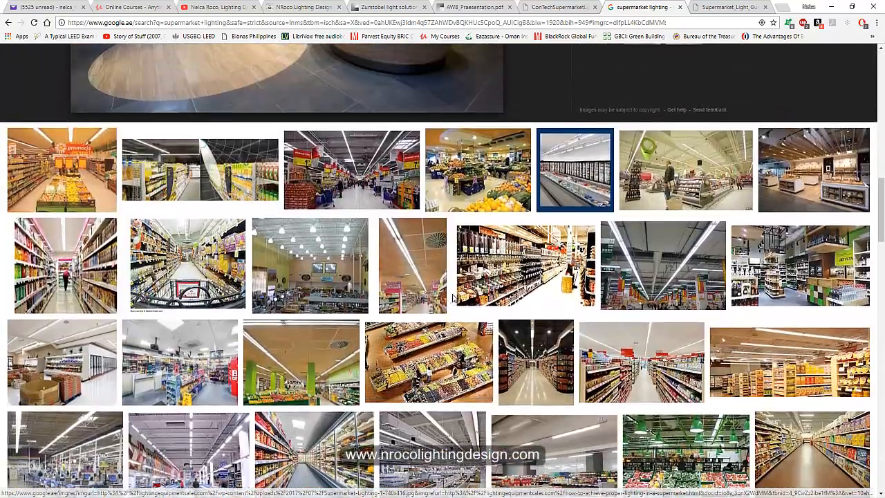
scroll("down", 3)
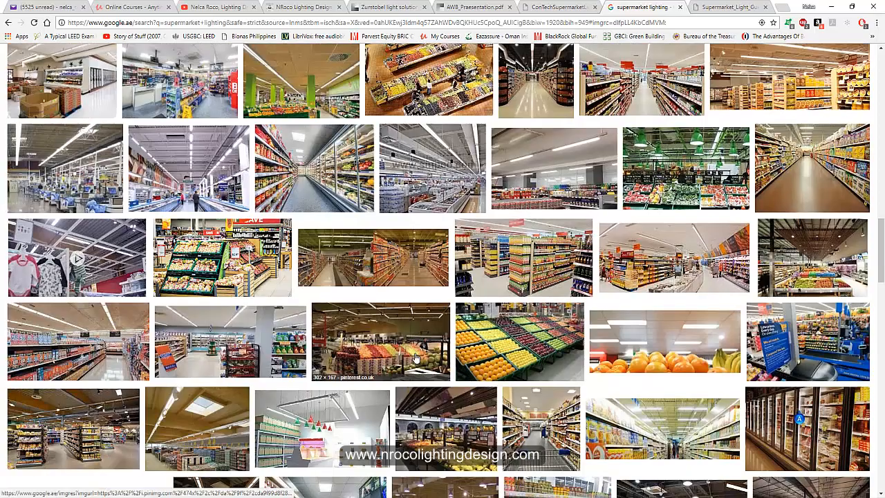
scroll("down", 3)
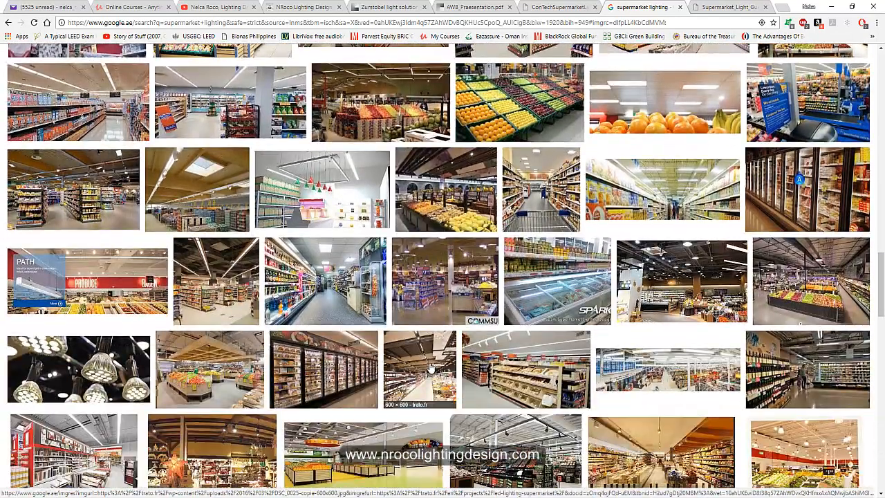
scroll("down", 3)
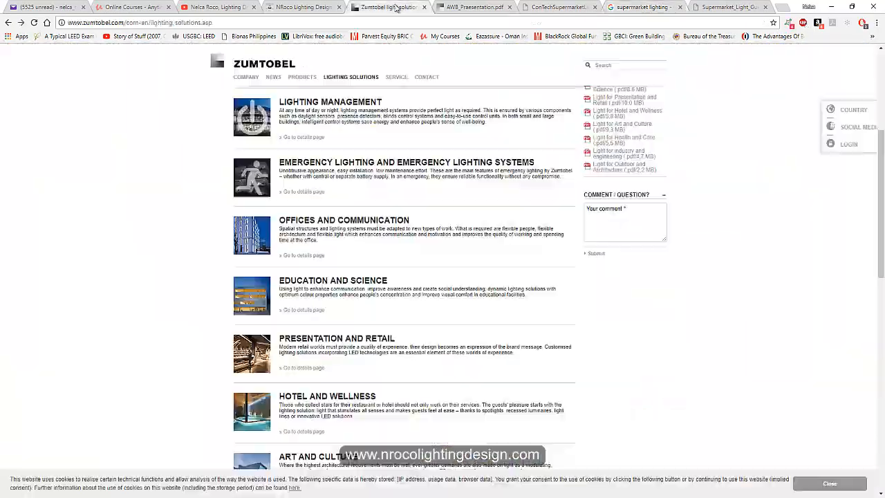
Switch to the Zumtobel tab showing its Lighting Solutions overview
left_click(474, 9)
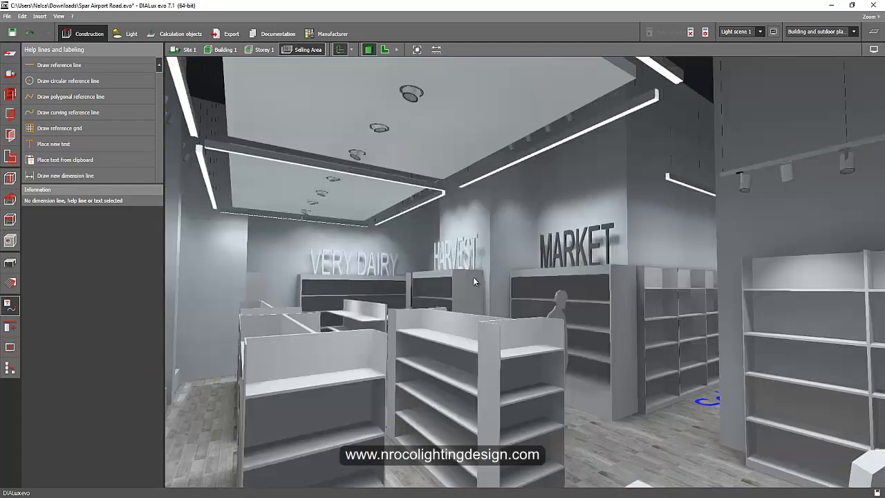
Select the wall pendant luminaire line, then orbit toward the VERY DAIRY shelving luminaires
left_click_drag(475, 280, 406, 338)
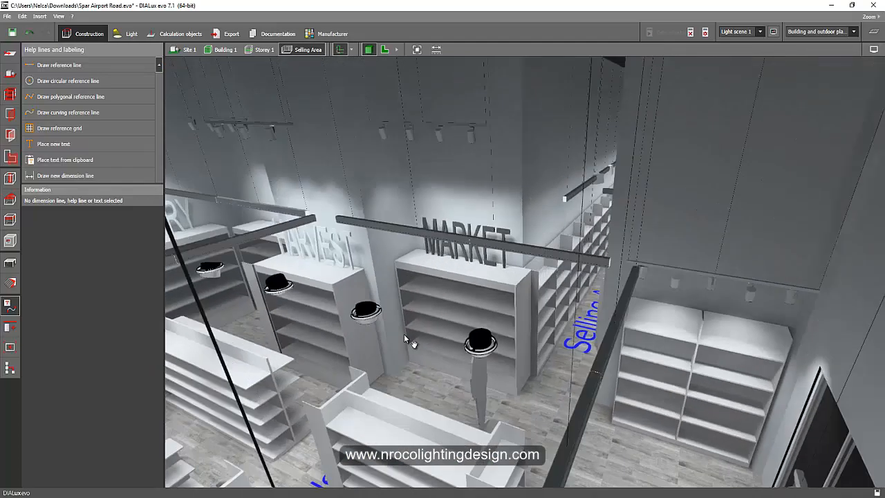
left_click_drag(405, 338, 417, 293)
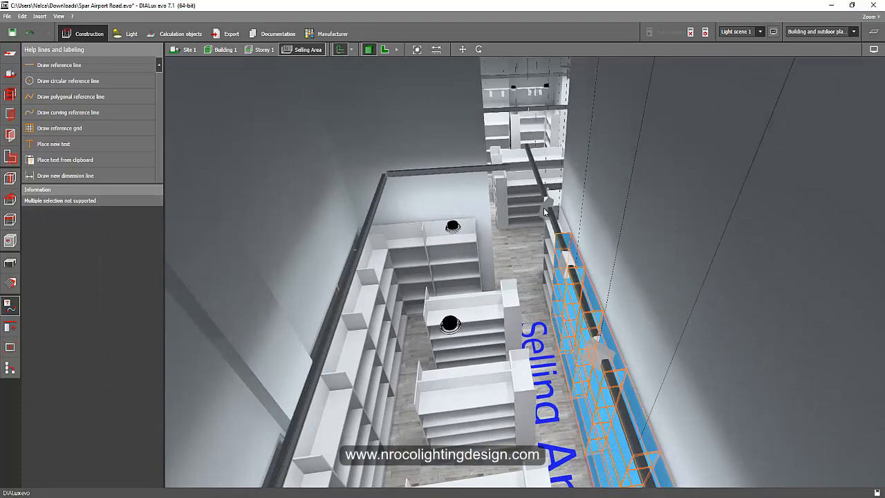
left_click(131, 33)
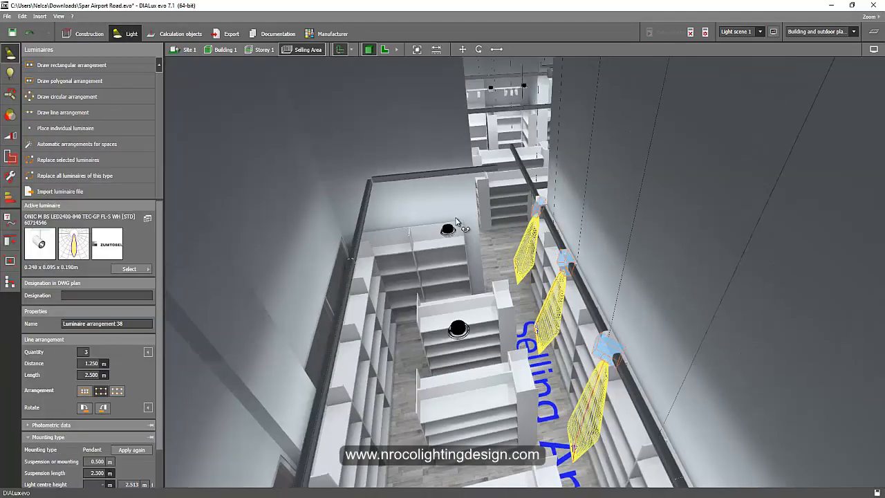
left_click_drag(456, 222, 588, 349)
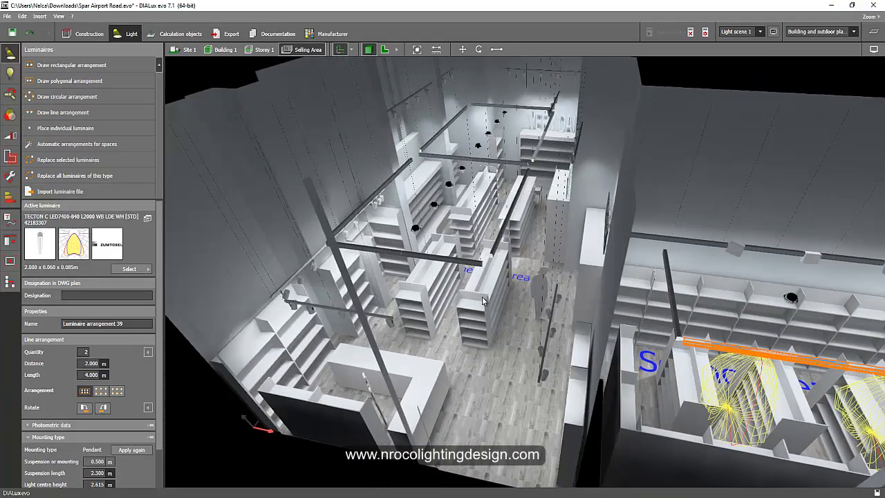
left_click_drag(483, 300, 474, 352)
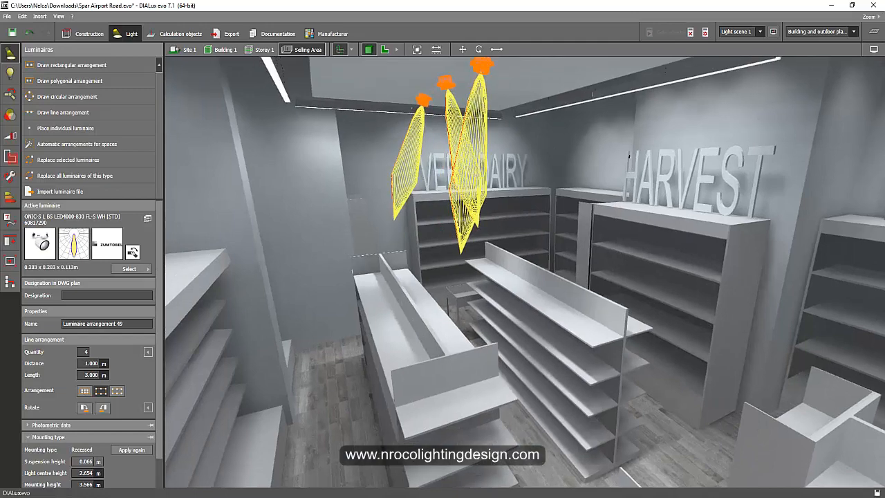
Cycle through Google Images, the PDF guide, portfolio site and YouTube, ending on Udemy
left_click(632, 8)
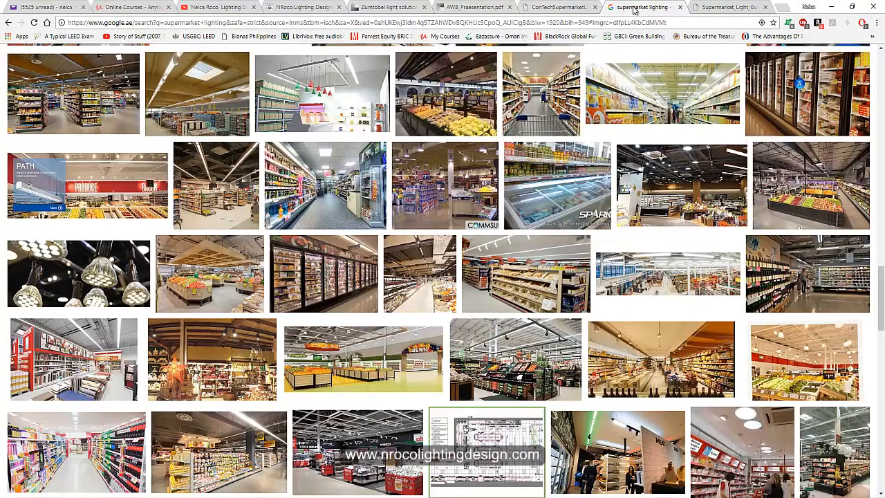
left_click(729, 8)
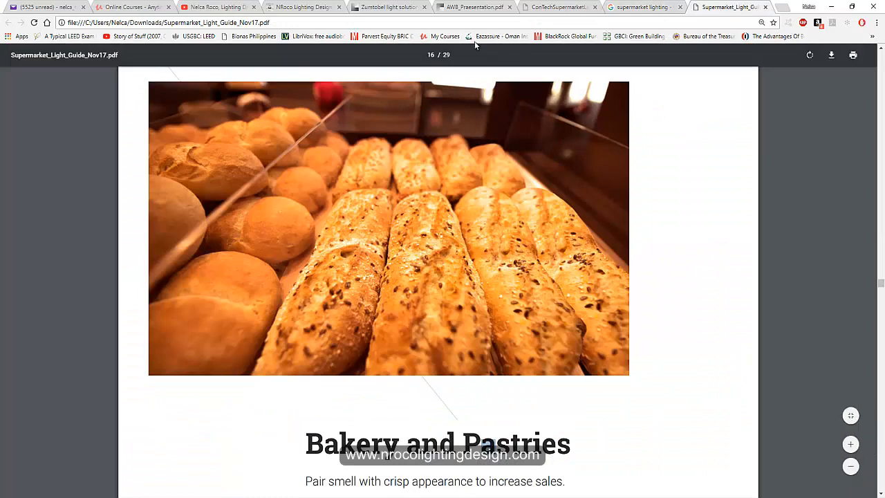
mouse_move(304, 13)
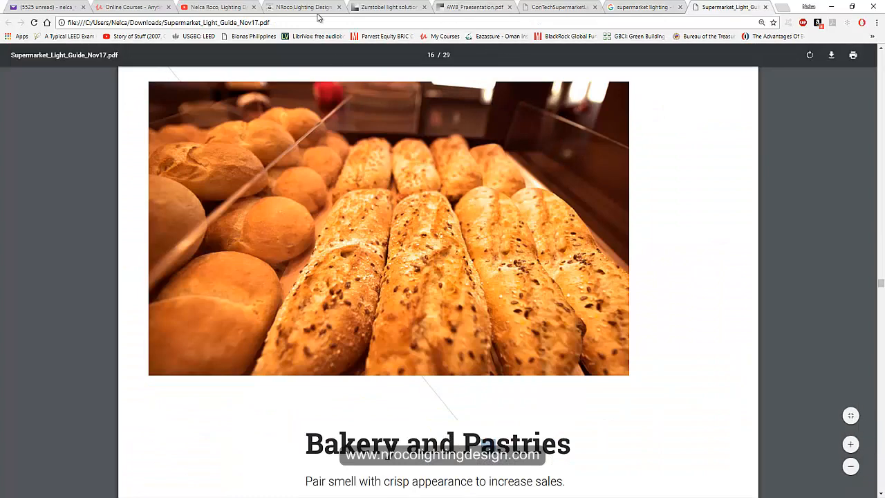
left_click(303, 7)
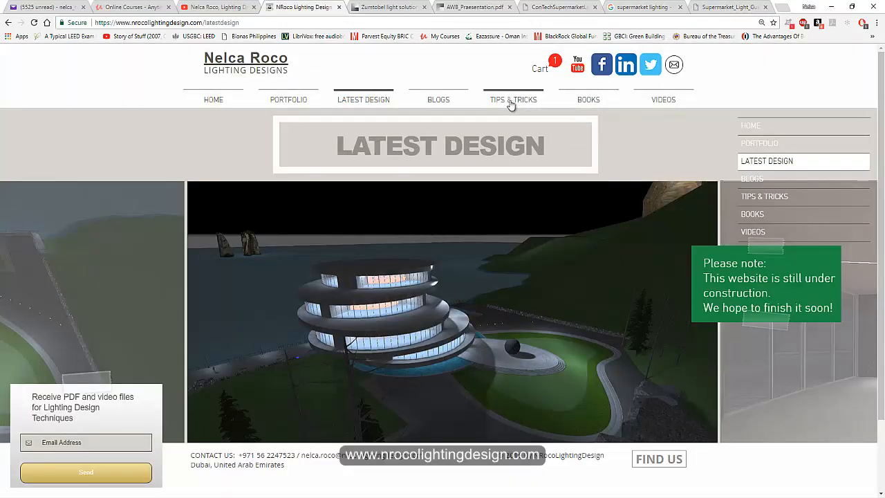
left_click(513, 99)
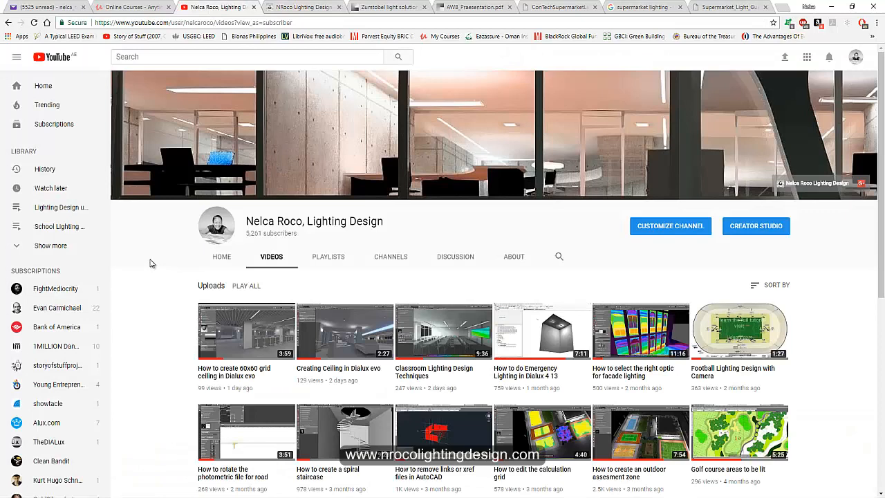
left_click(132, 7)
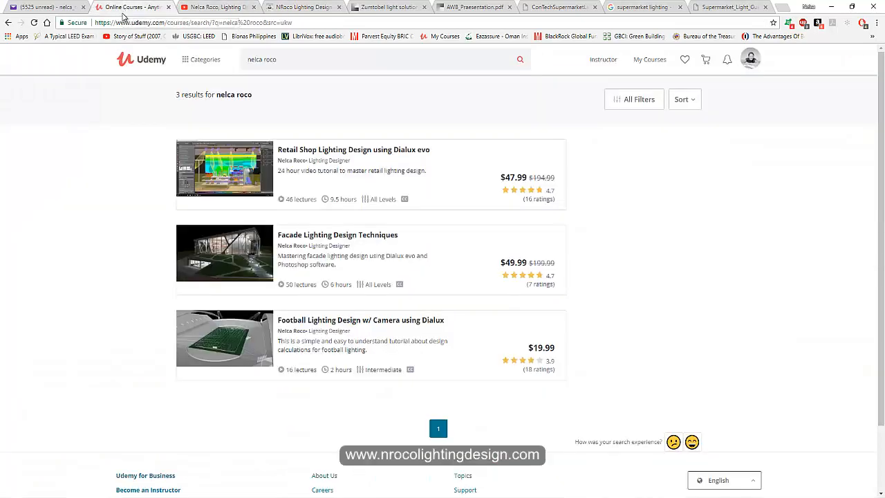